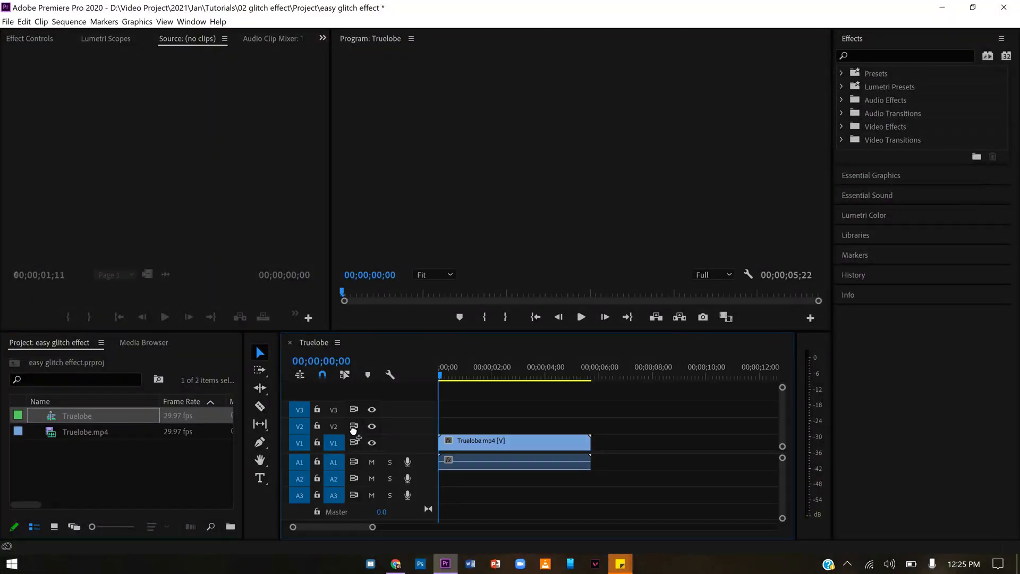
Step: Select the Truelobe.mp4 husky clip and play it back in the Program monitor
click(491, 366)
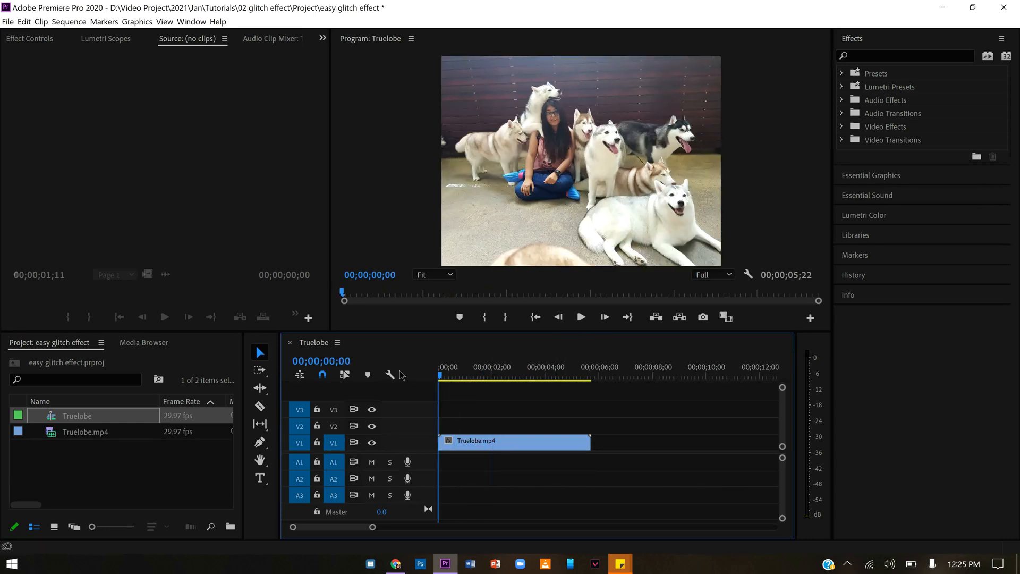
click(580, 317)
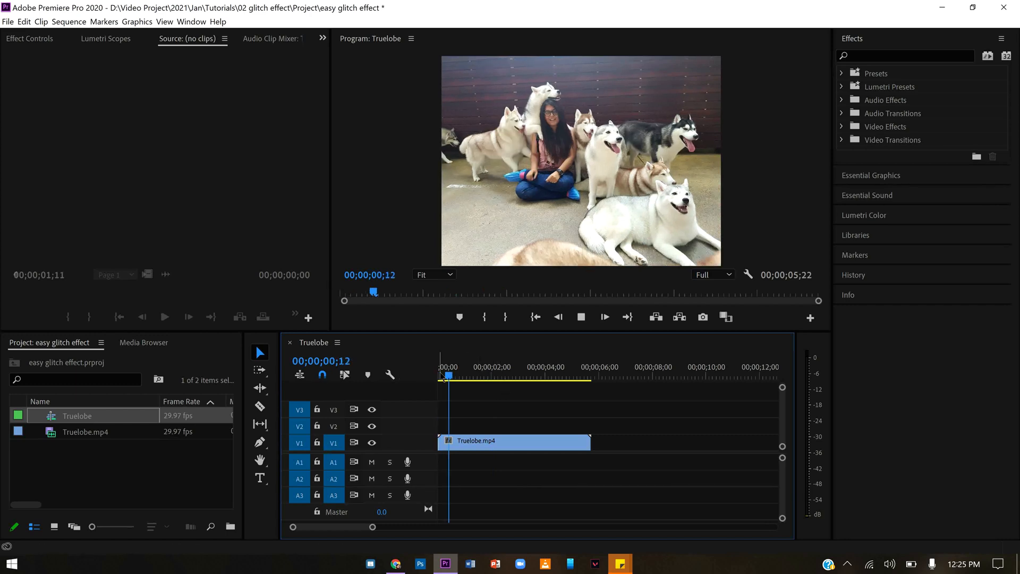
click(498, 367)
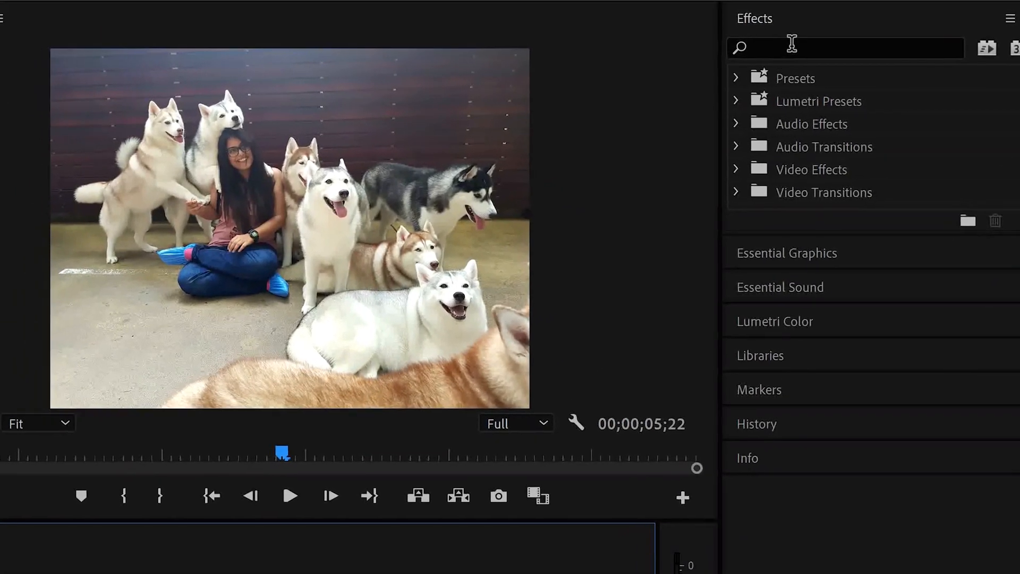
Step: Search the Effects panel for 'glitch' to find VR Digital Glitch for the clip
text(g)
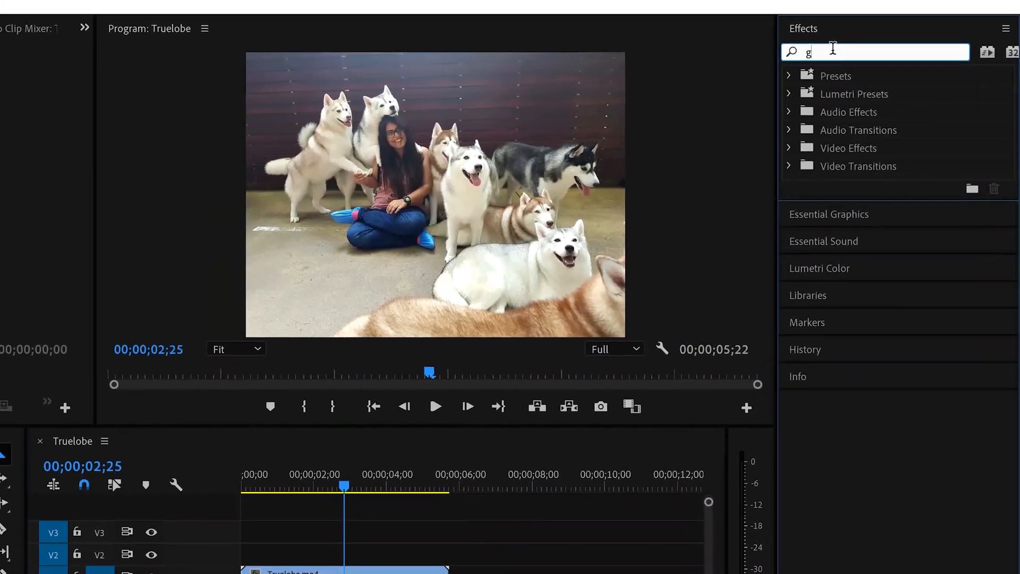
text(litch)
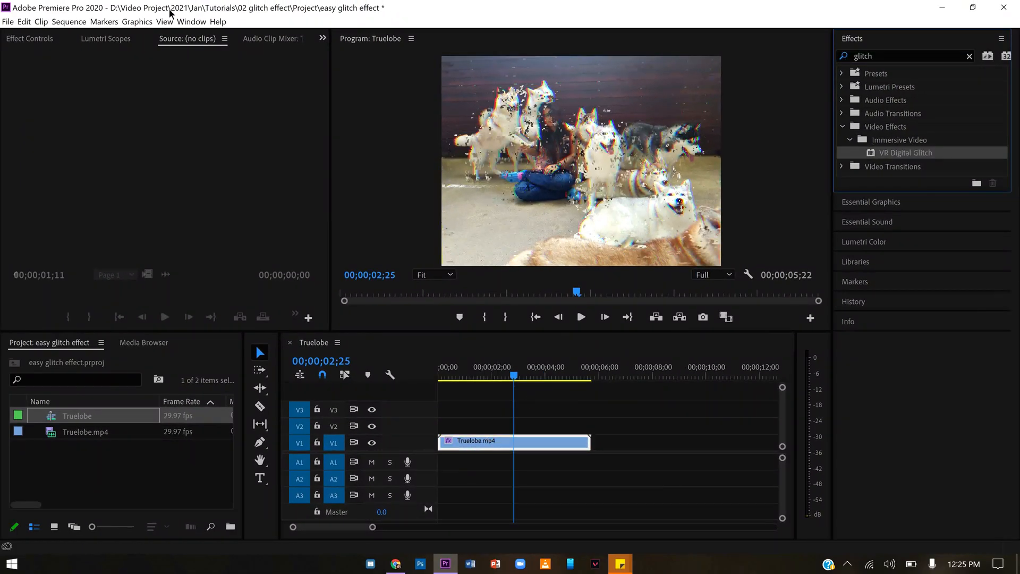
Step: Show VR Digital Glitch in Effect Controls and expand its Distortion options
click(29, 39)
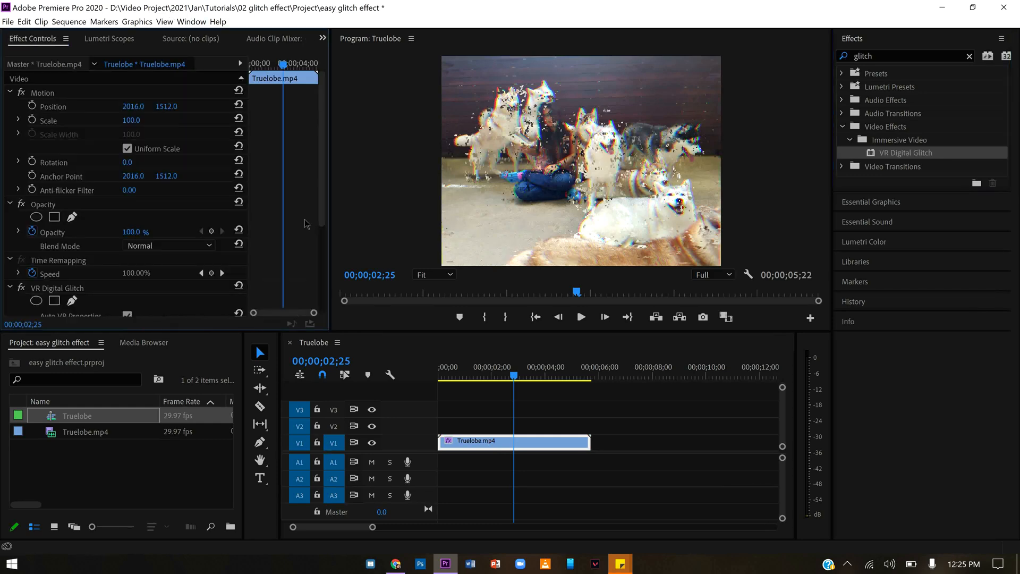
scroll(down, 3)
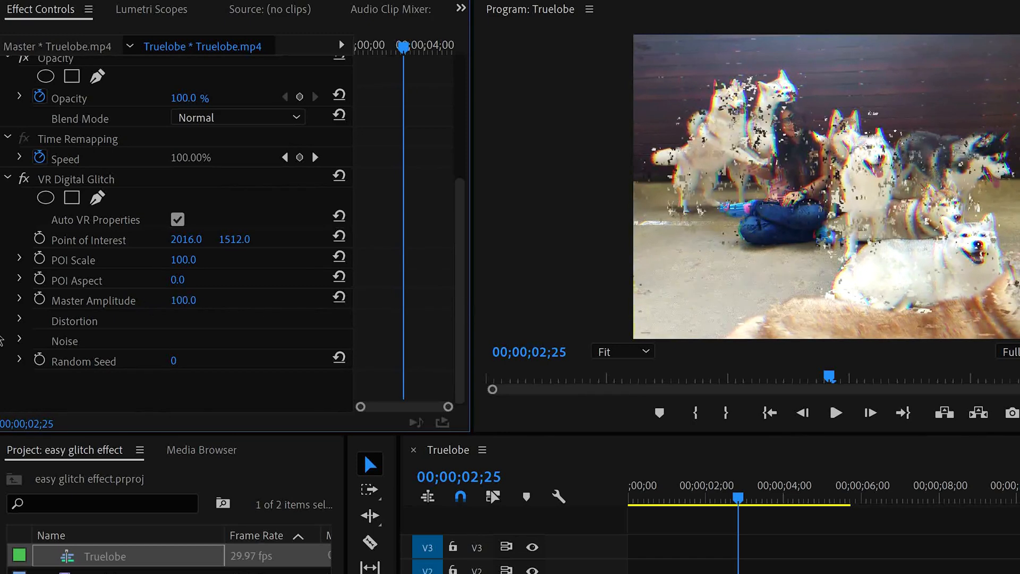
click(21, 320)
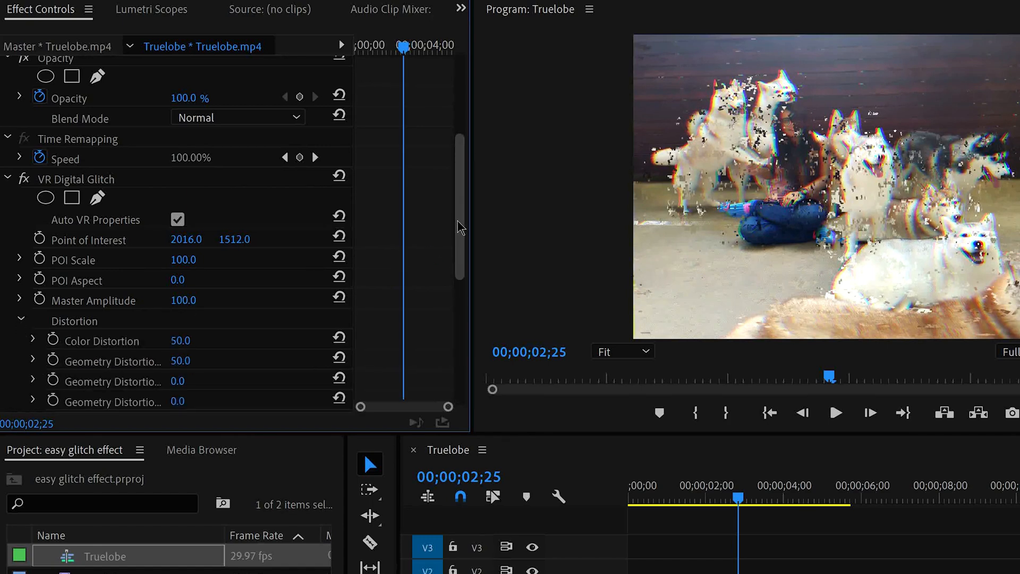
scroll(down, 3)
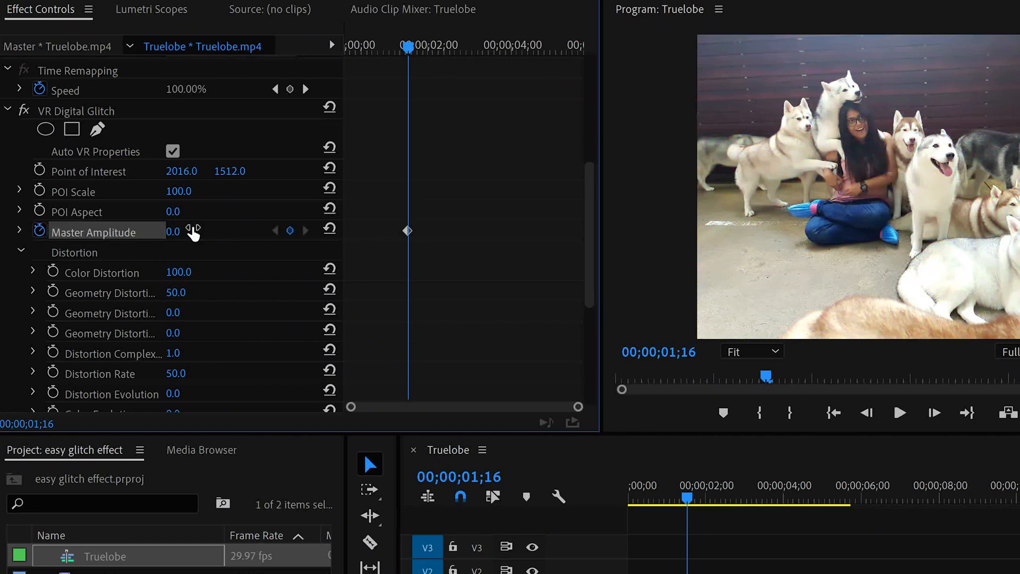
mouse_move(410, 55)
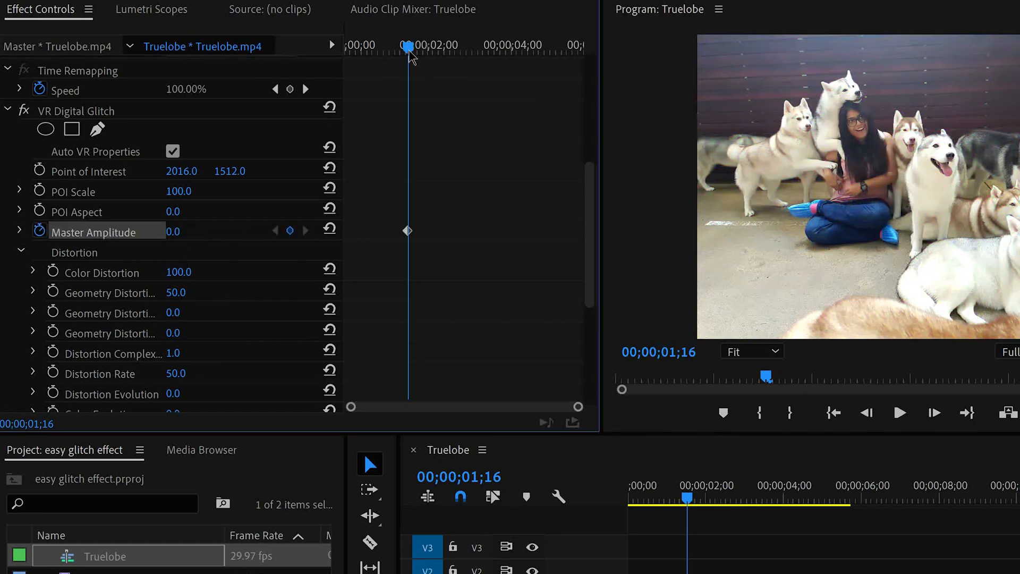
Step: Keyframe Master Amplitude from 0 over a few frames with Color Distortion at 100
click(305, 231)
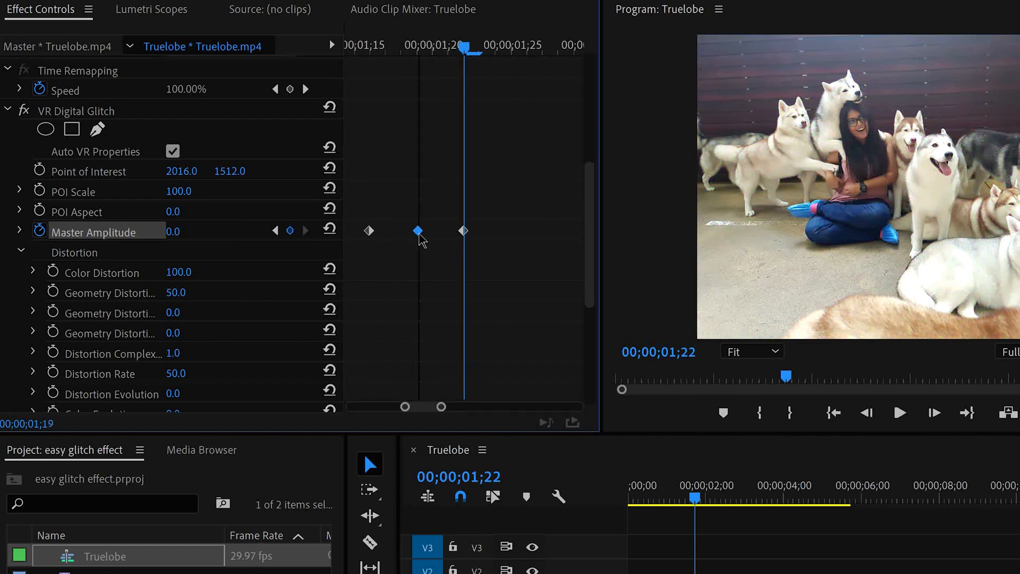
click(357, 46)
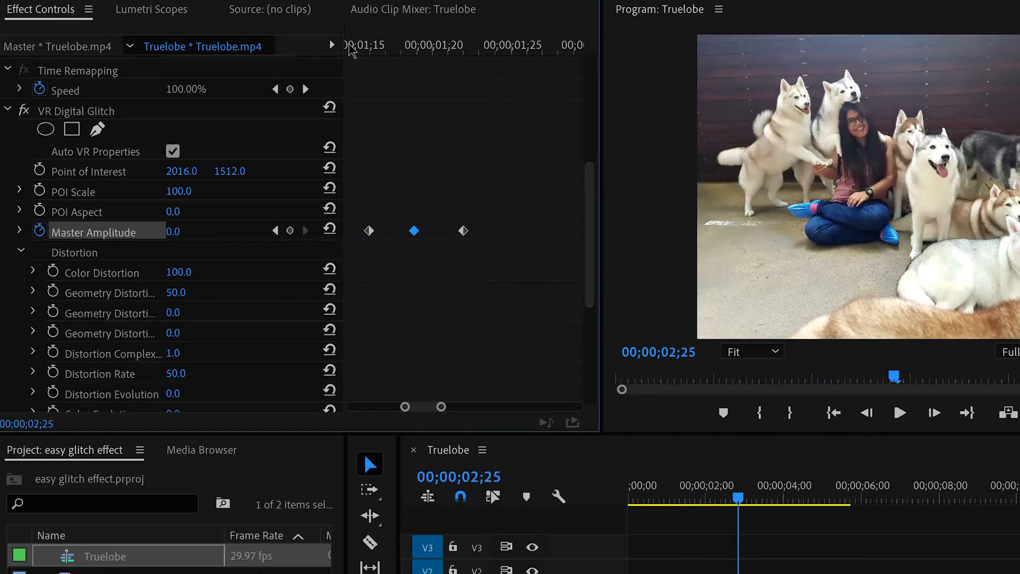
click(417, 48)
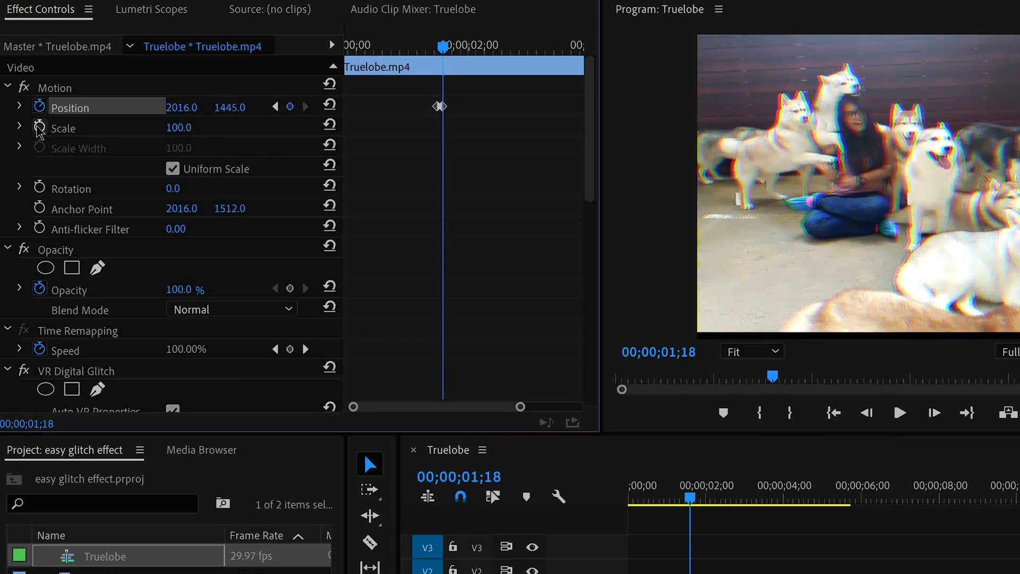
Step: Keyframe Scale up to 112 and add another Position keyframe for the jitter
click(39, 128)
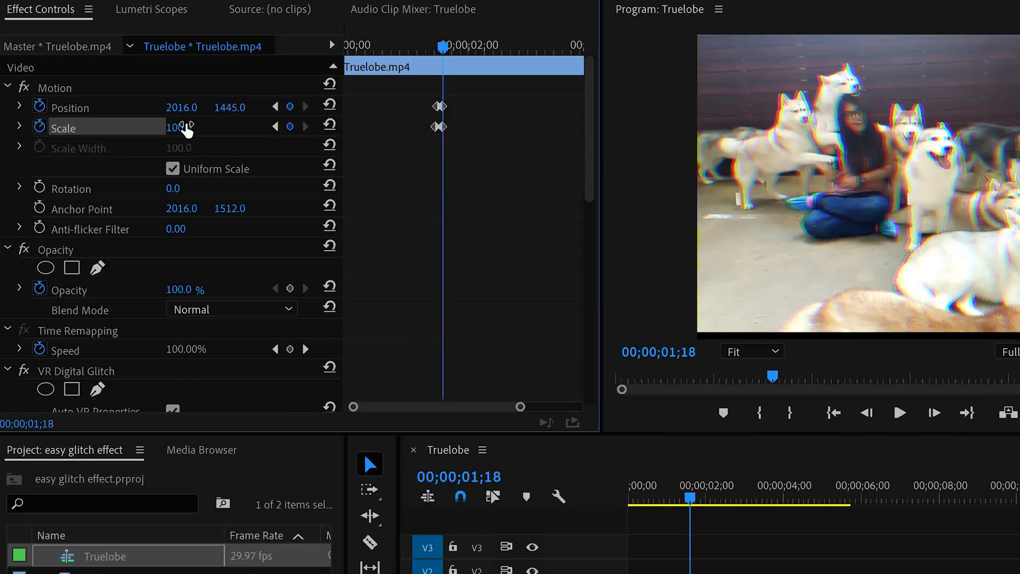
drag(176, 127, 184, 127)
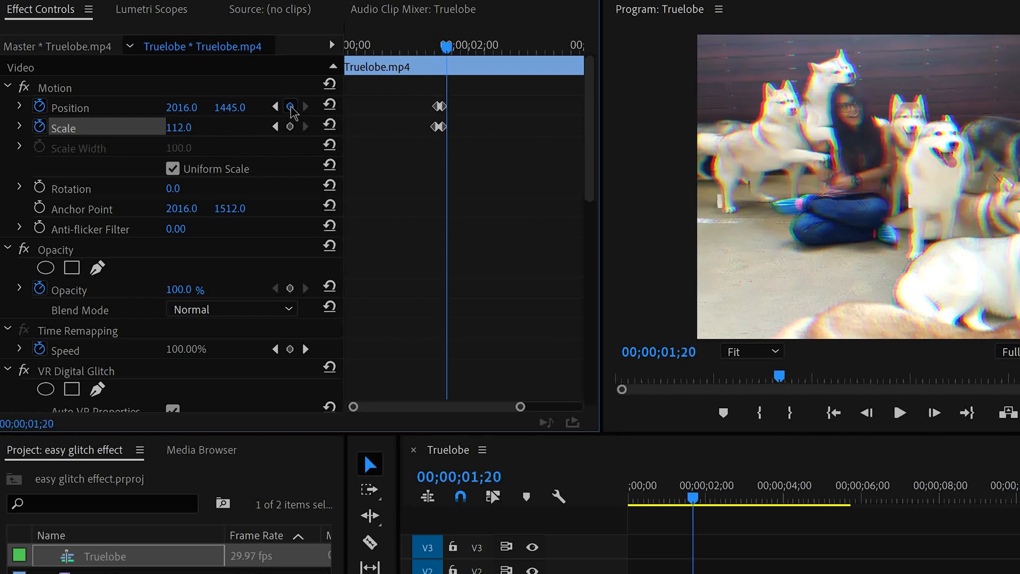
click(330, 124)
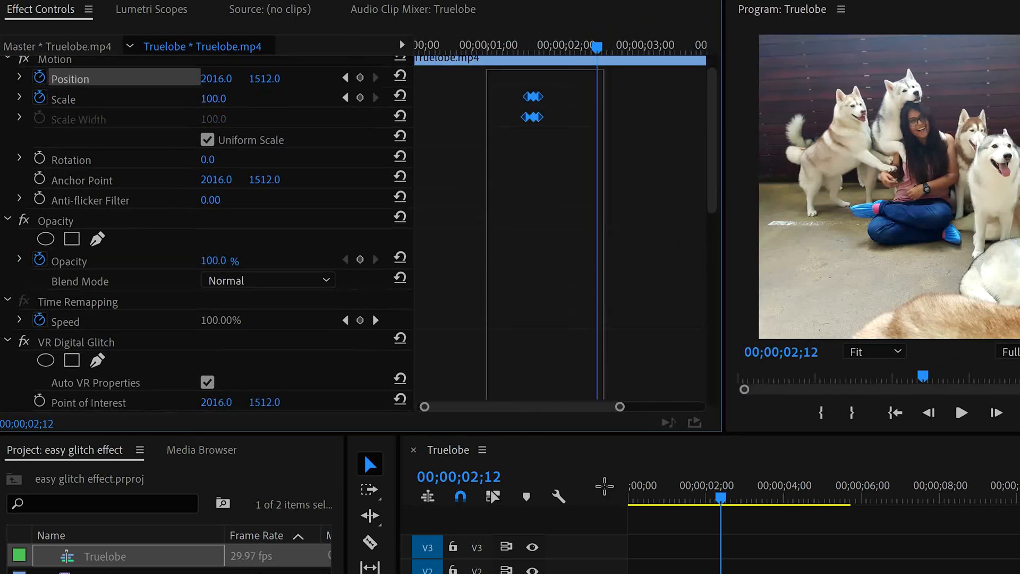
Step: Paste the copied Position, Scale and Master Amplitude keyframes around 2;14
scroll(down, 3)
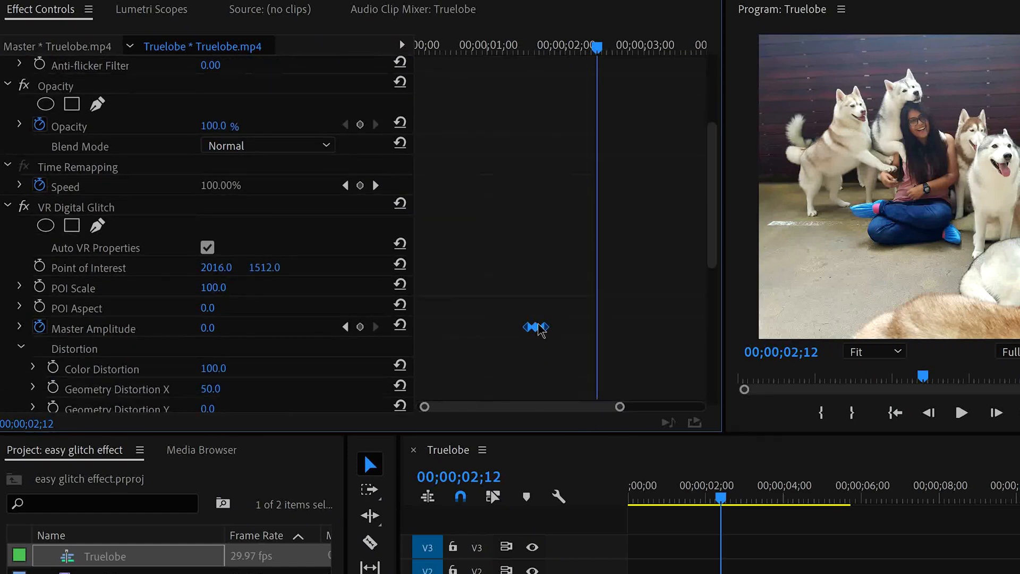
mouse_move(510, 440)
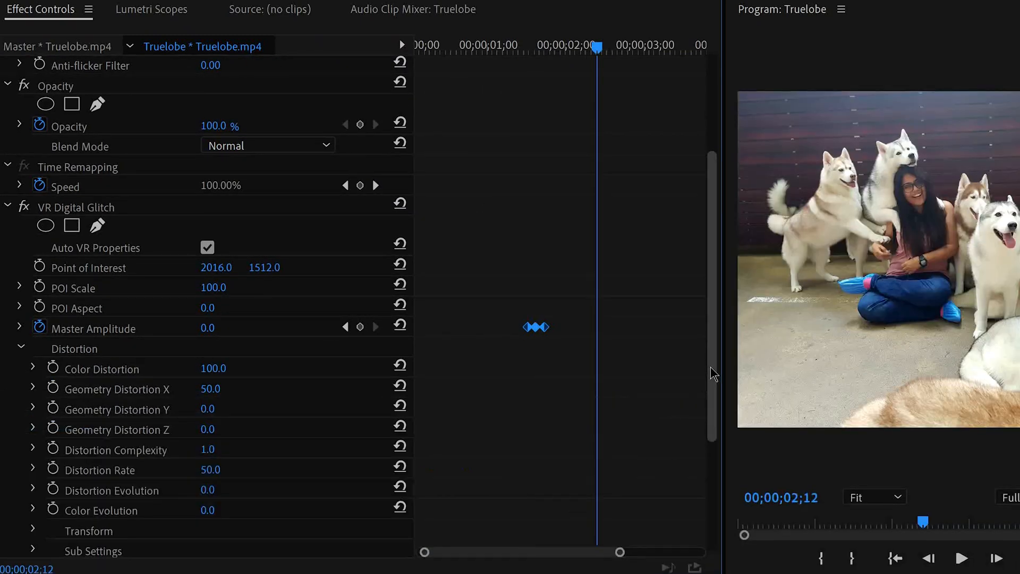
scroll(up, 3)
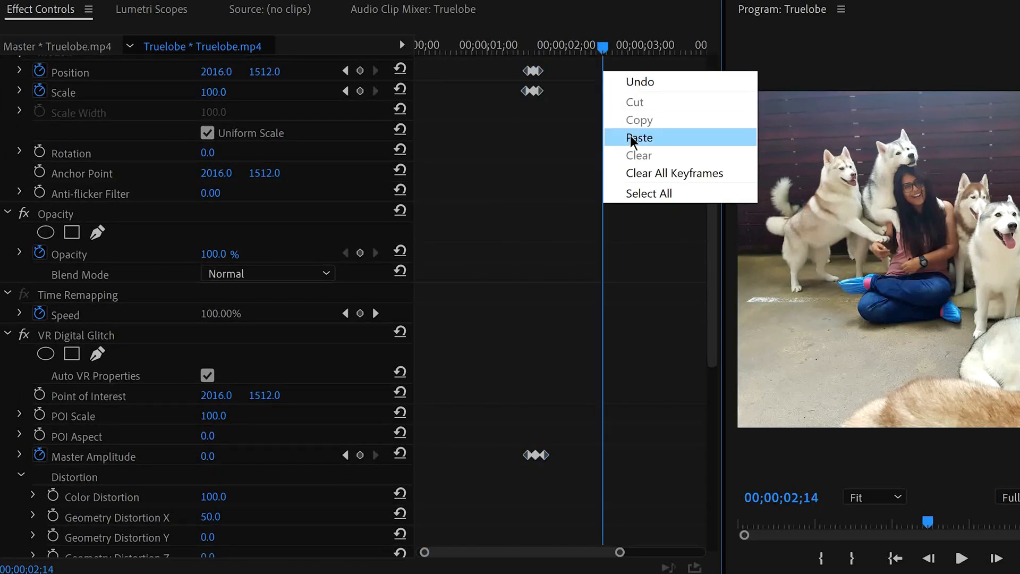
click(639, 137)
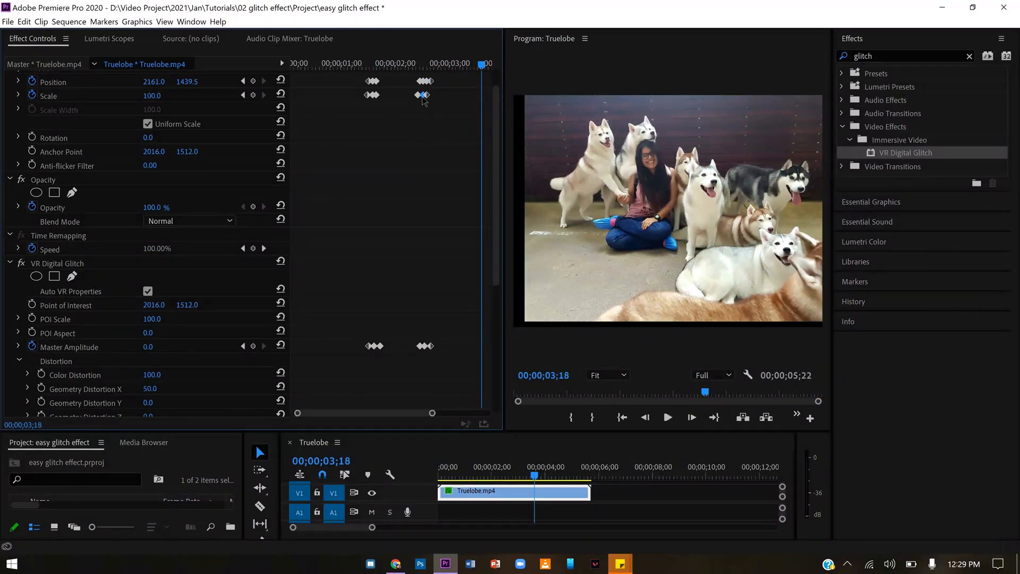
click(420, 64)
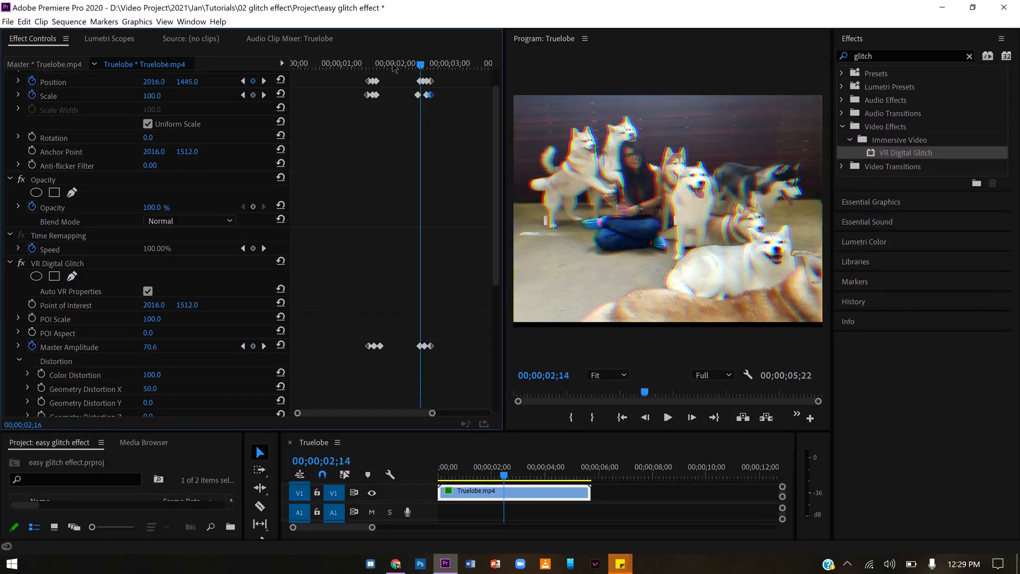